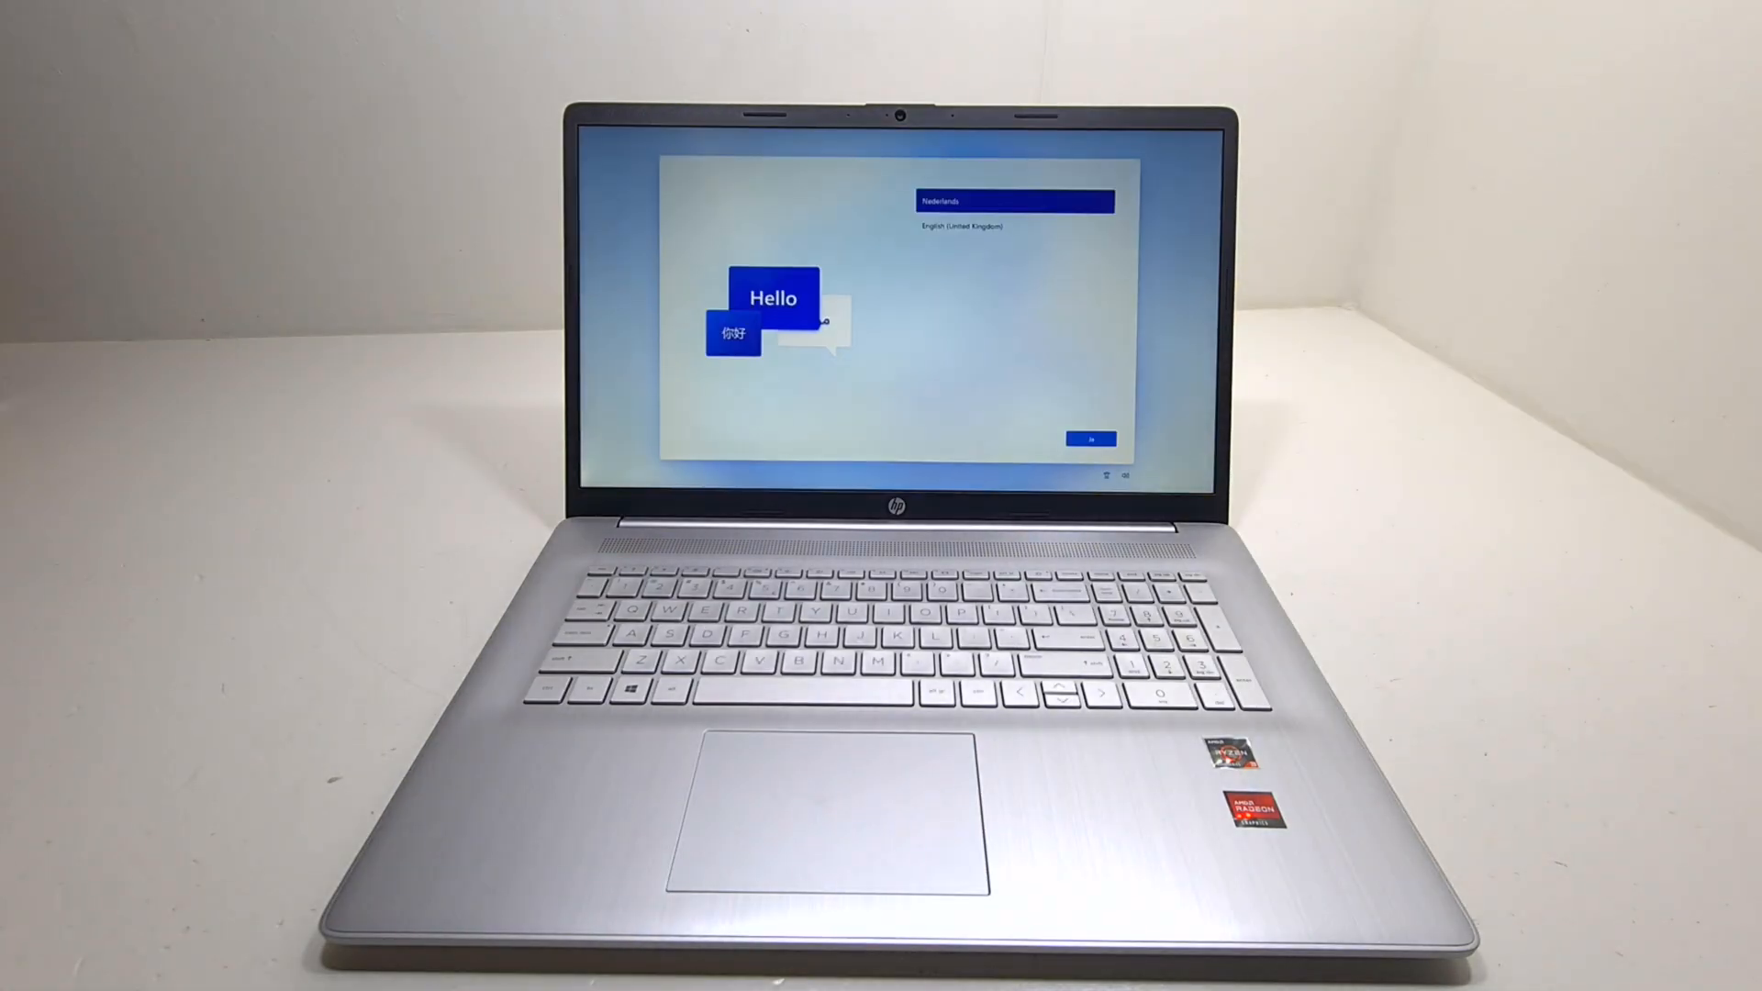
- Confirm the Nederlands keyboard layout and skip adding a second layout
click(1090, 439)
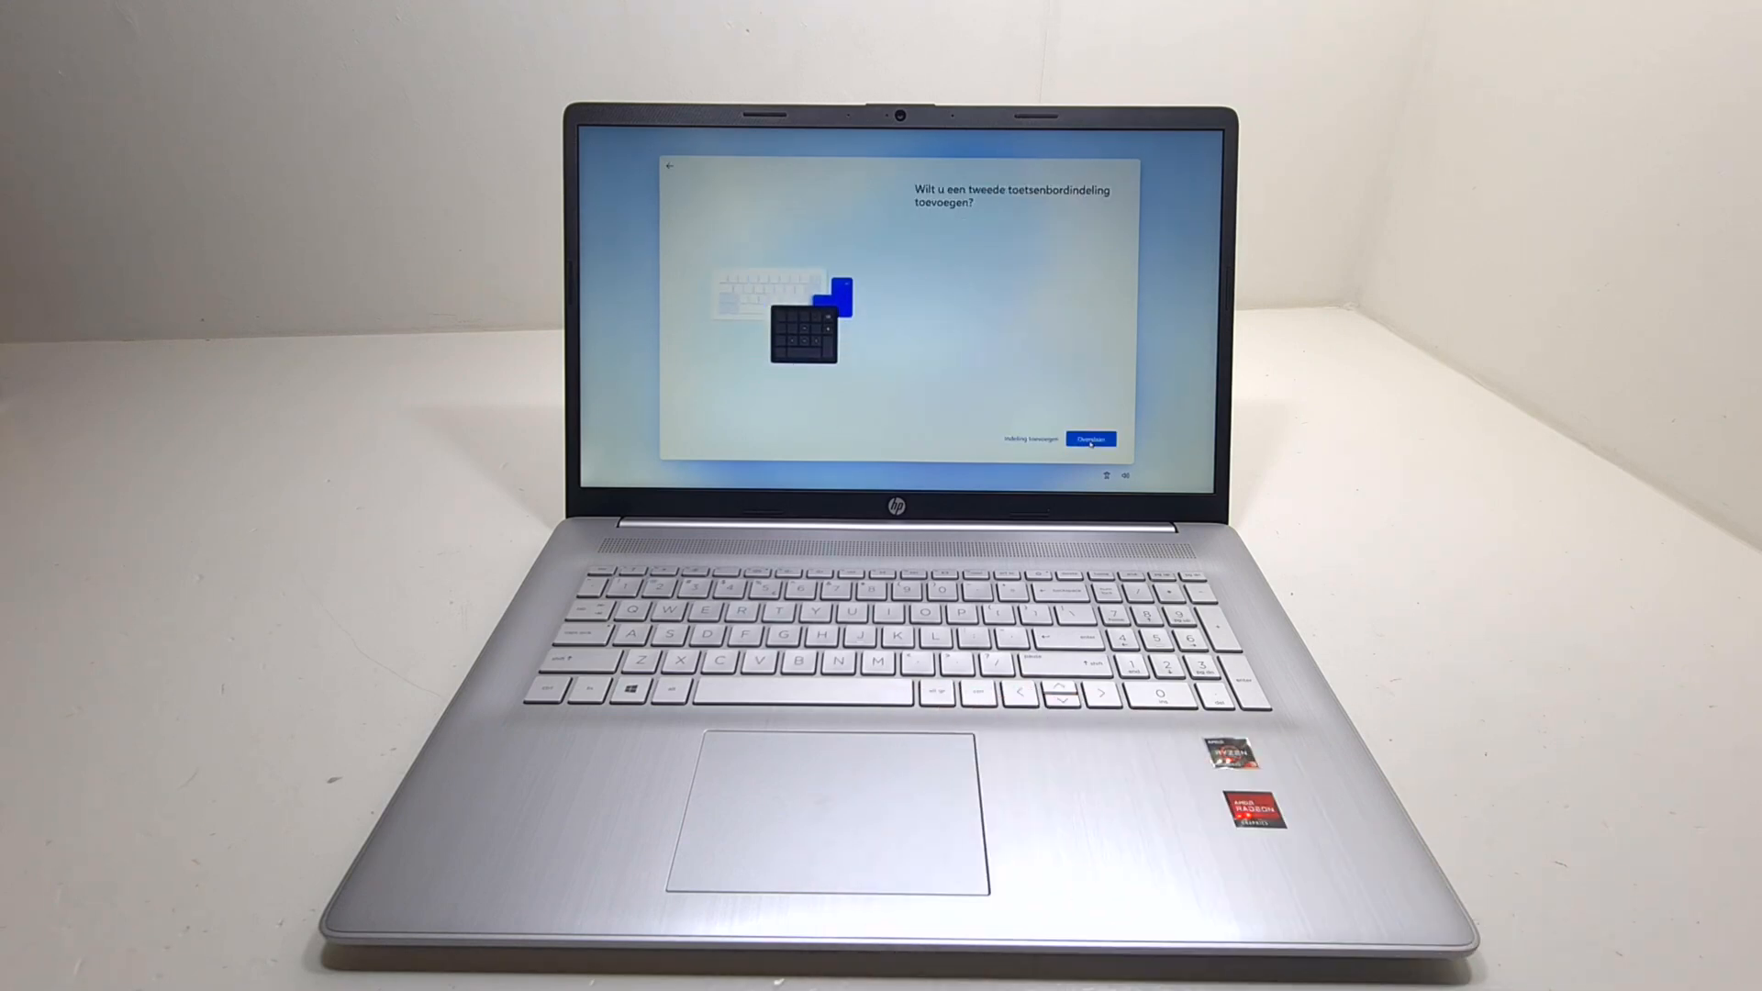
click(1089, 438)
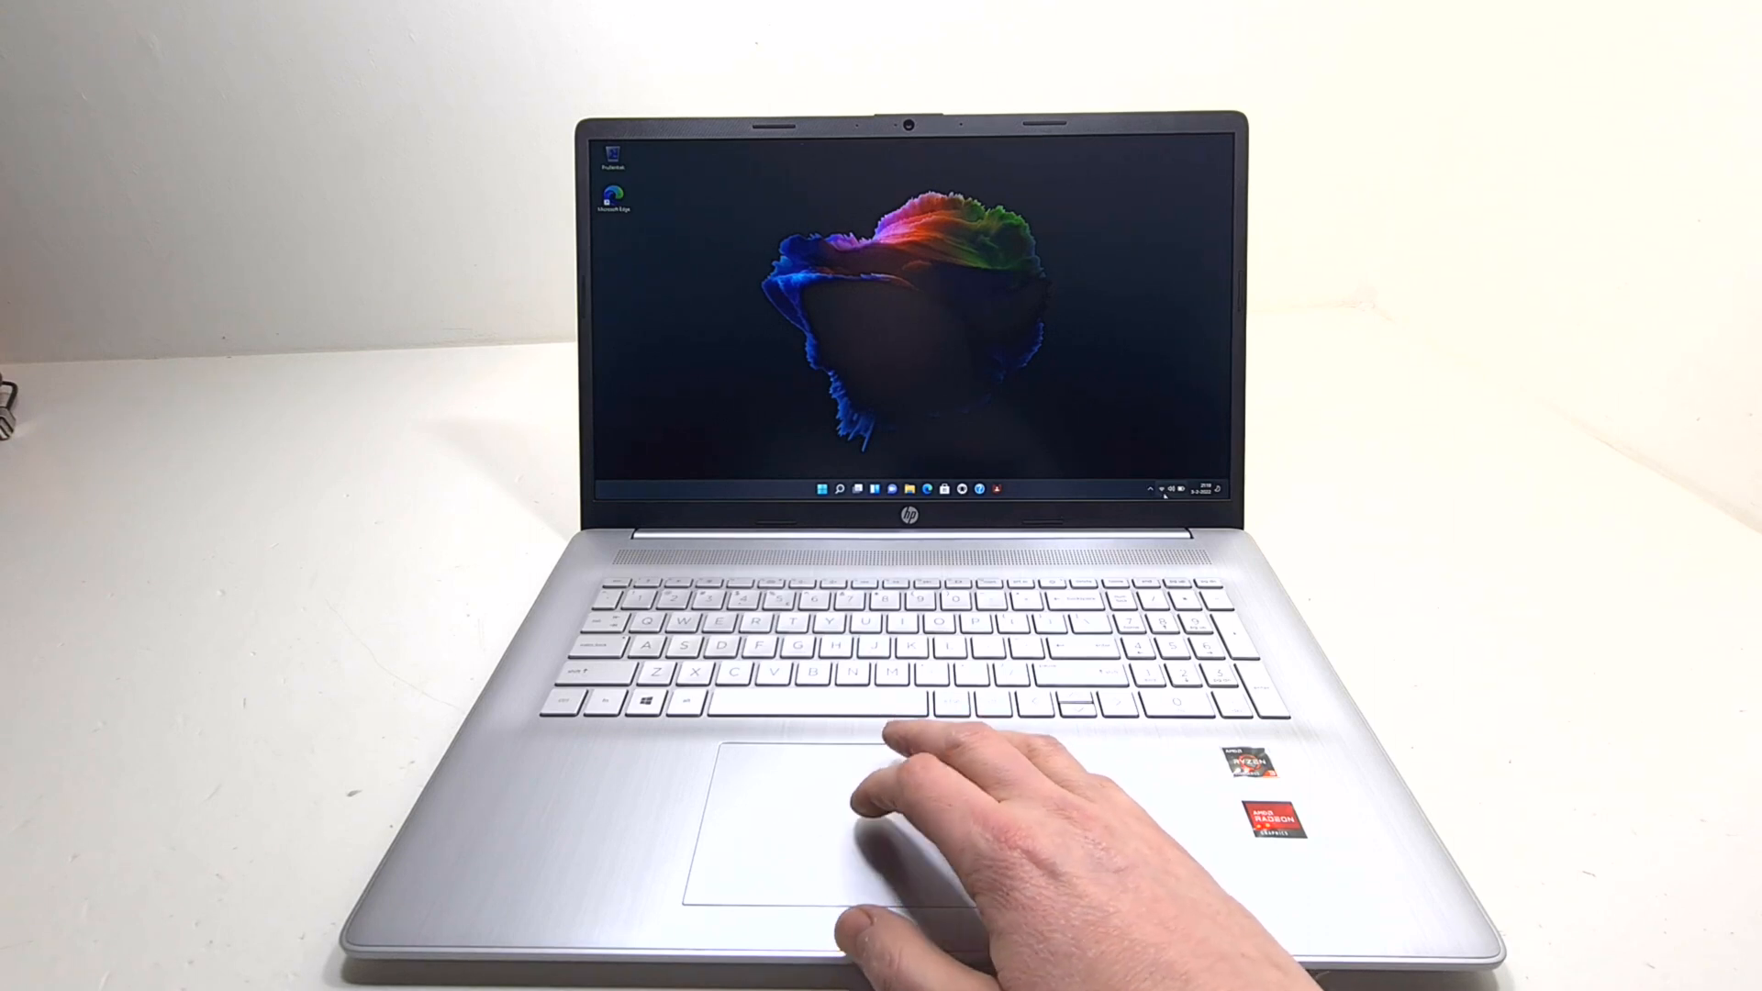
- Launch Task Manager from the Start button and show the processor Performance graphs
click(1164, 488)
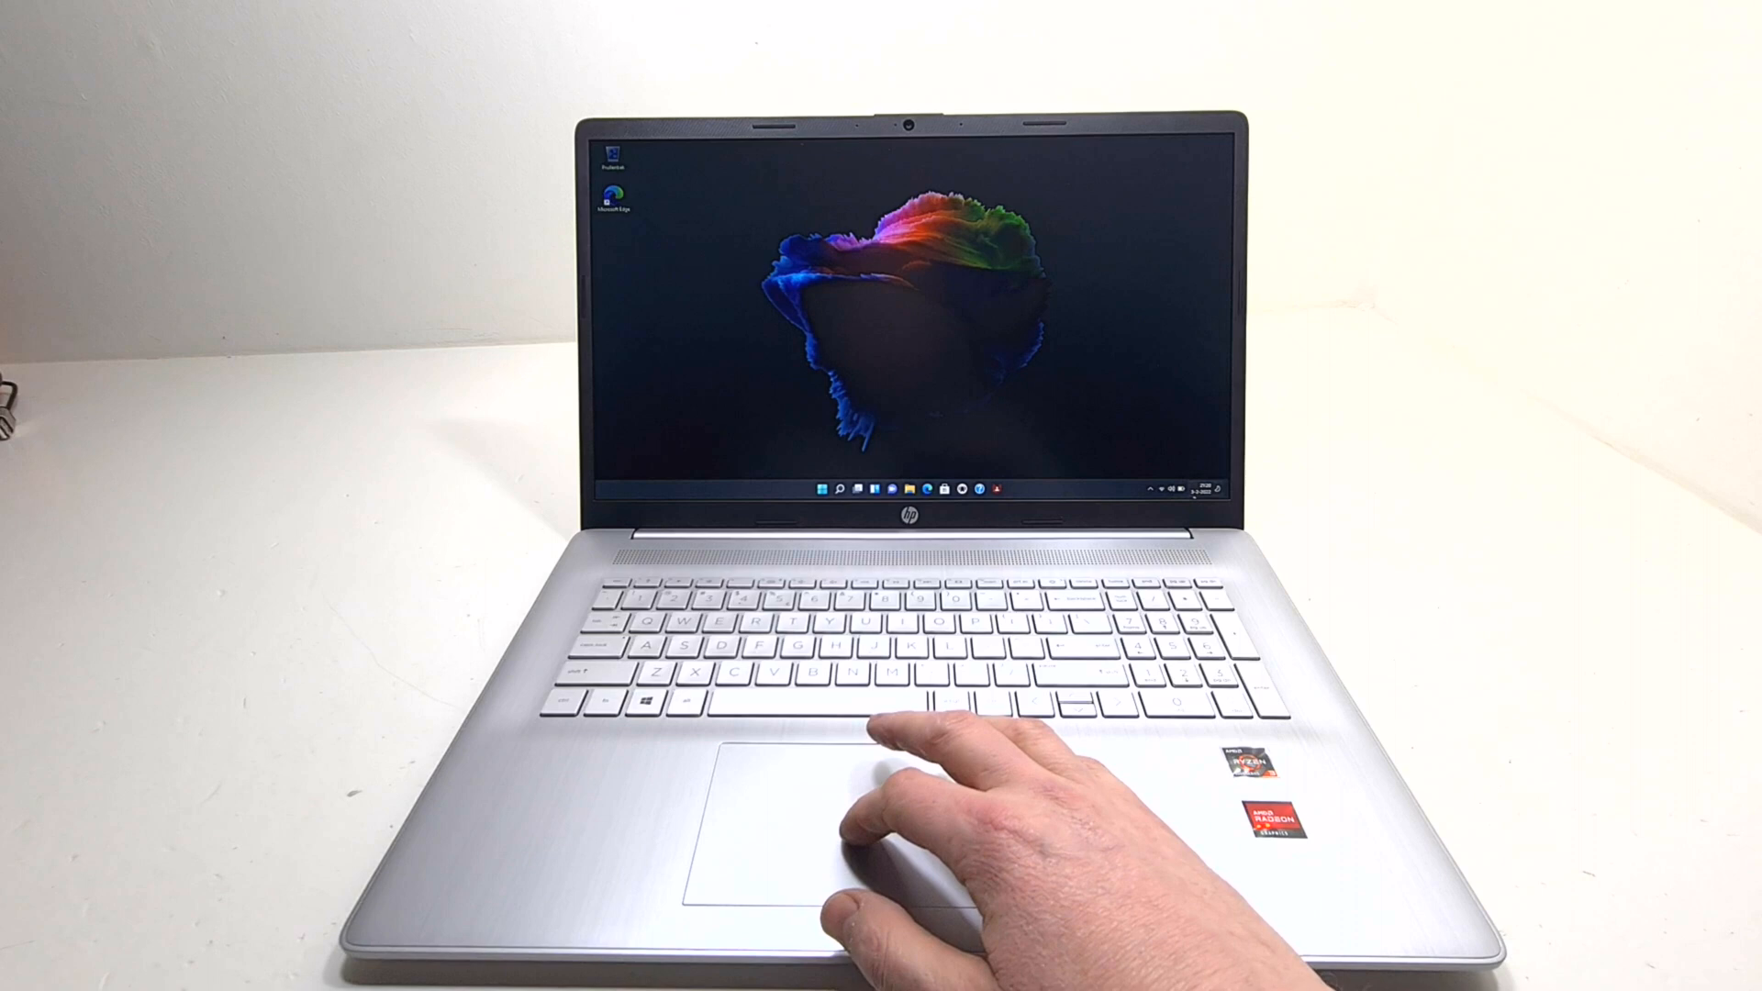
click(1201, 492)
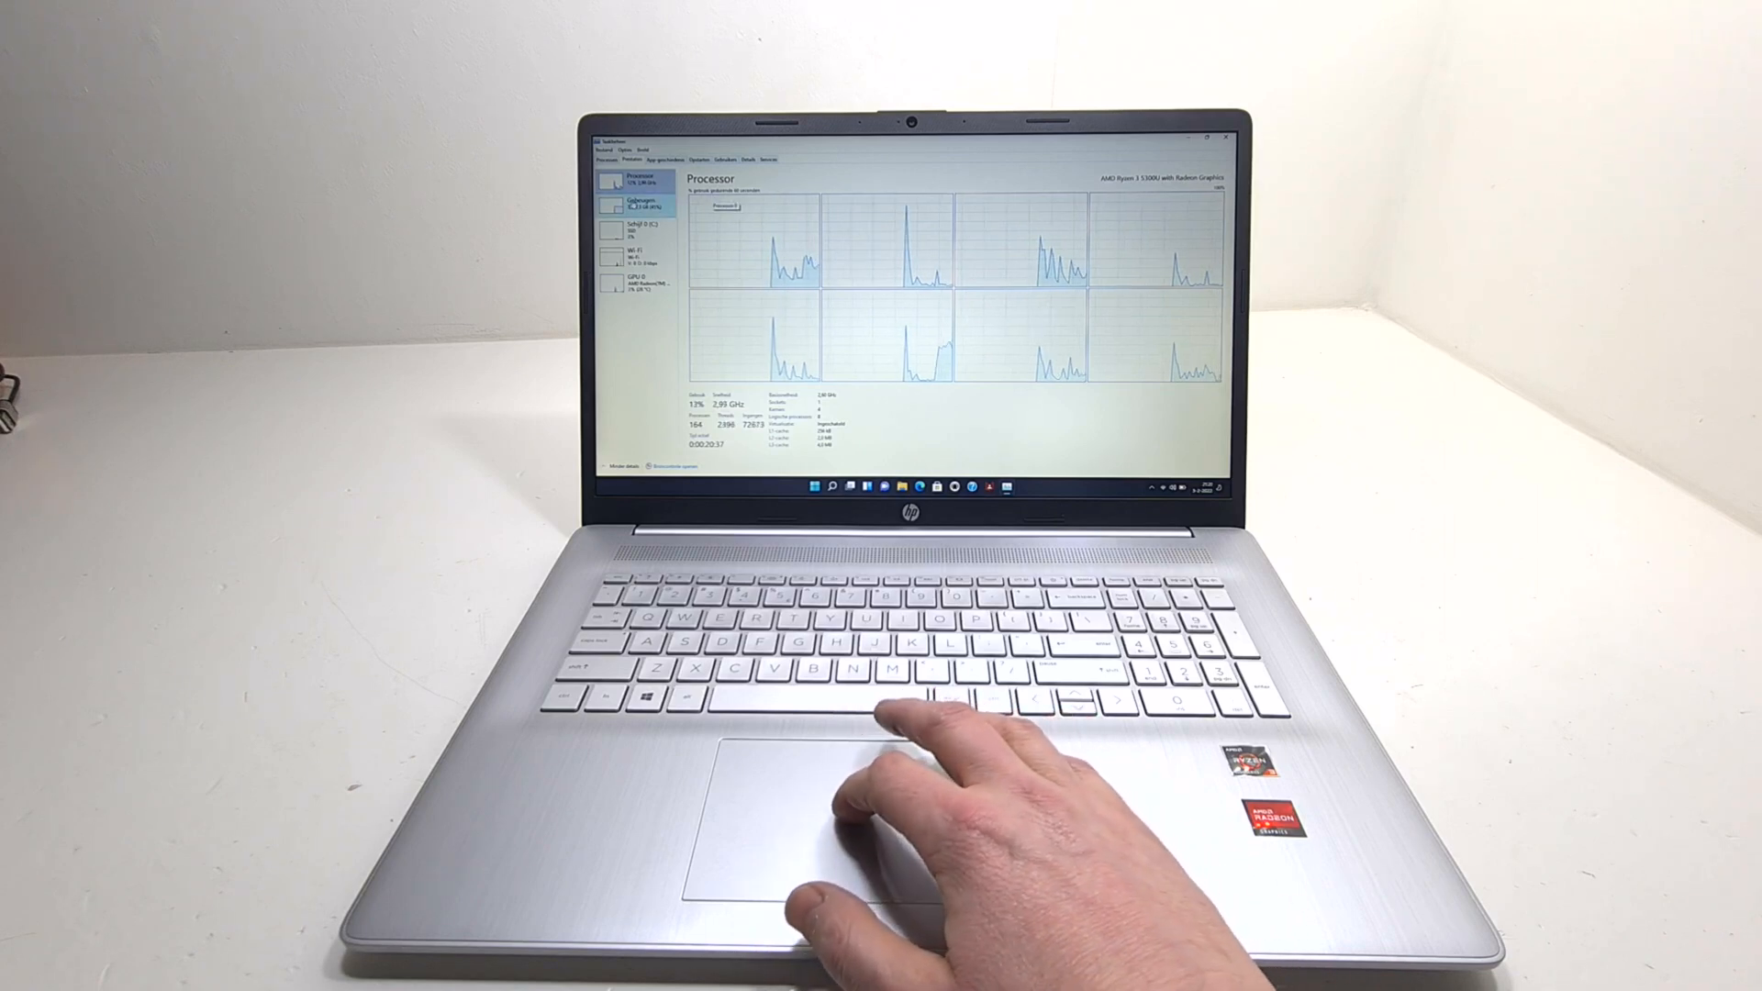
- Review the Geheugen, Schijf 0, Wi-Fi and GPU performance pages, then close Task Manager
click(637, 204)
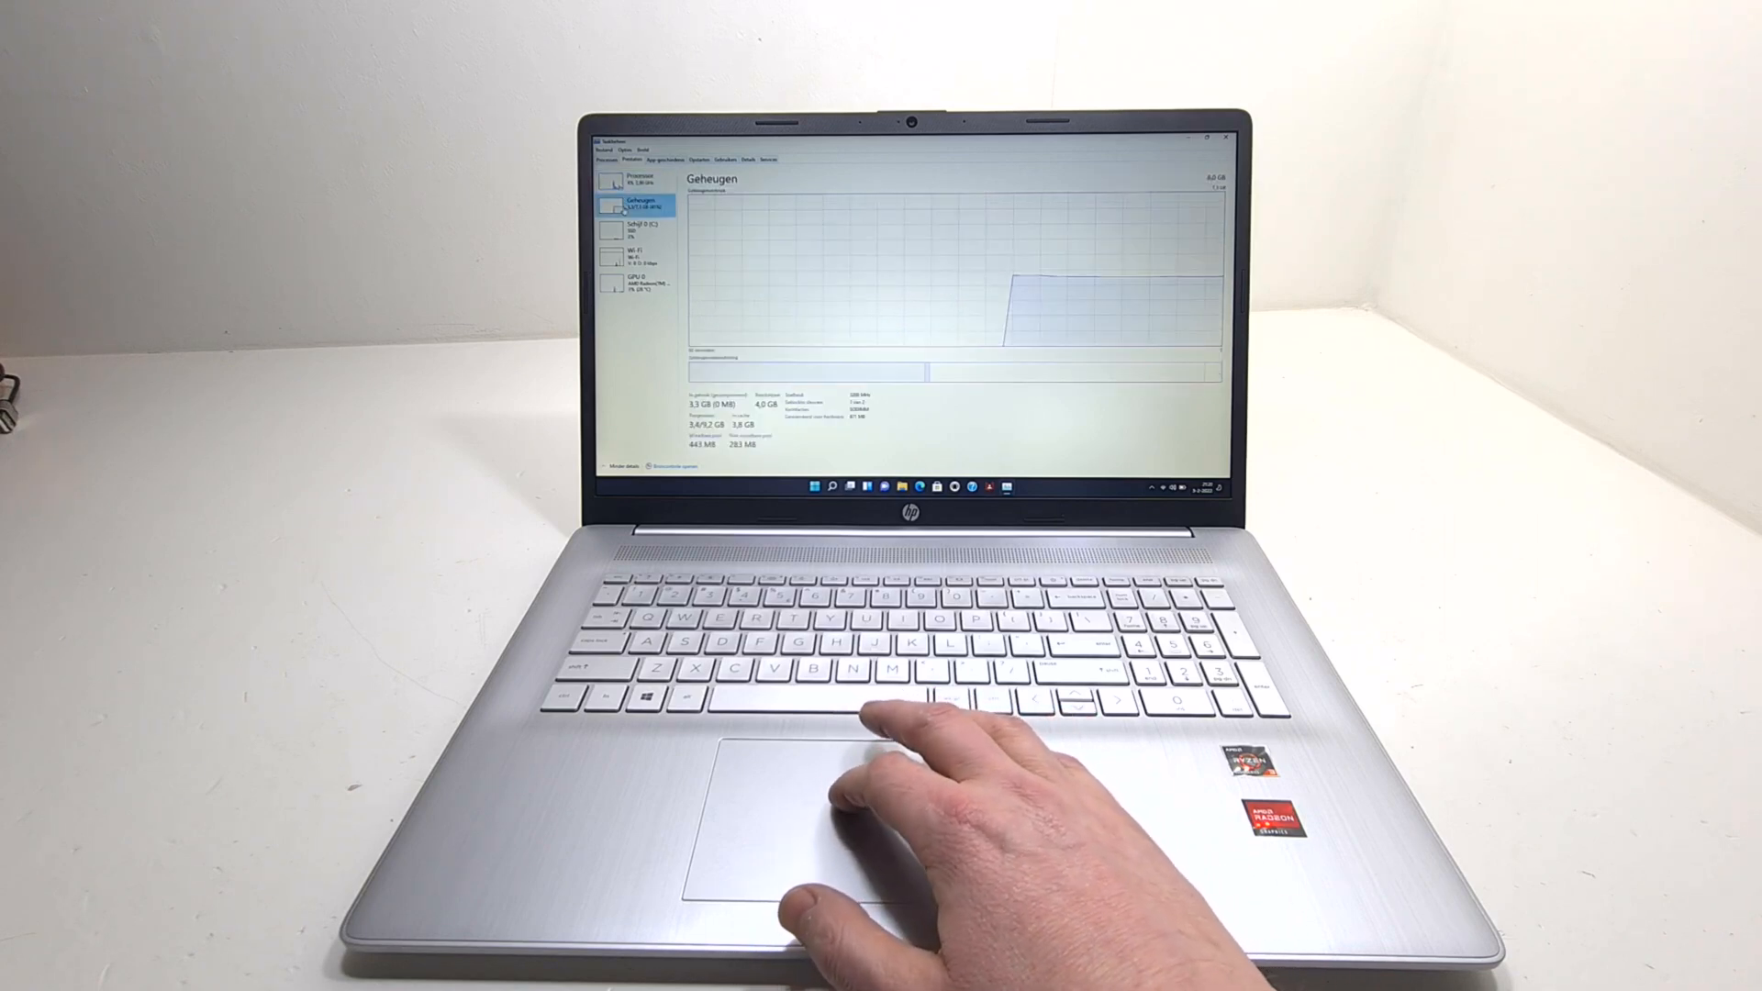
click(637, 228)
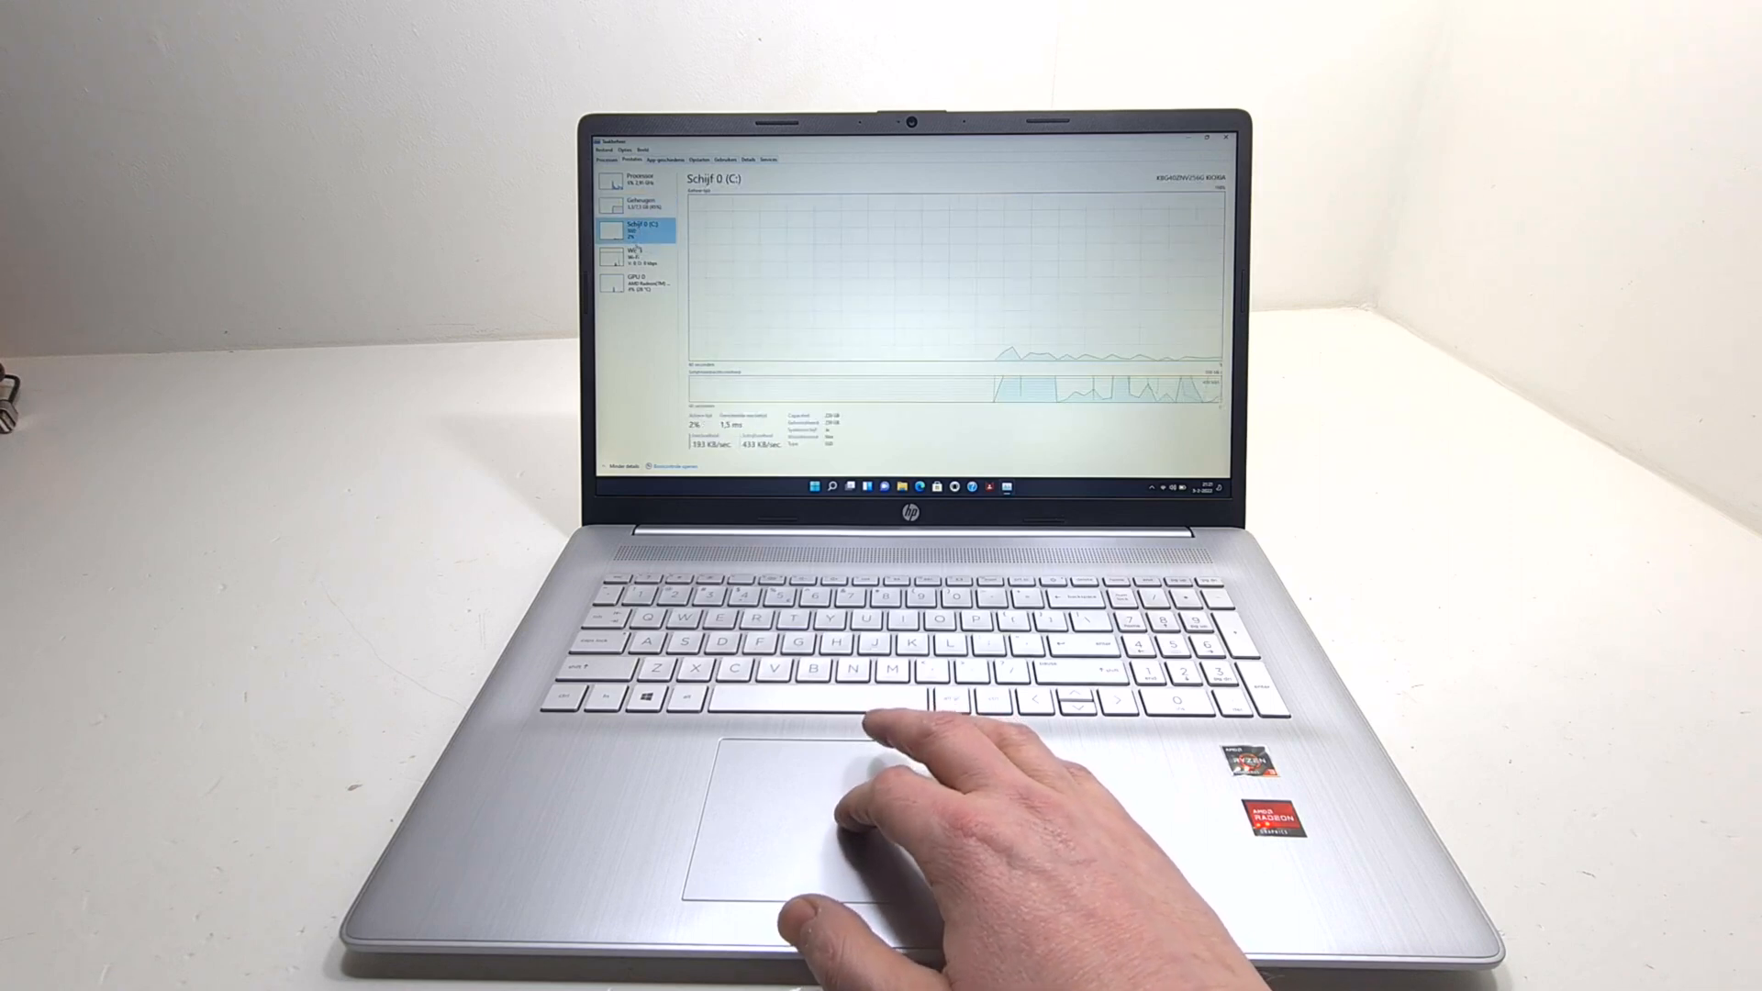
click(635, 254)
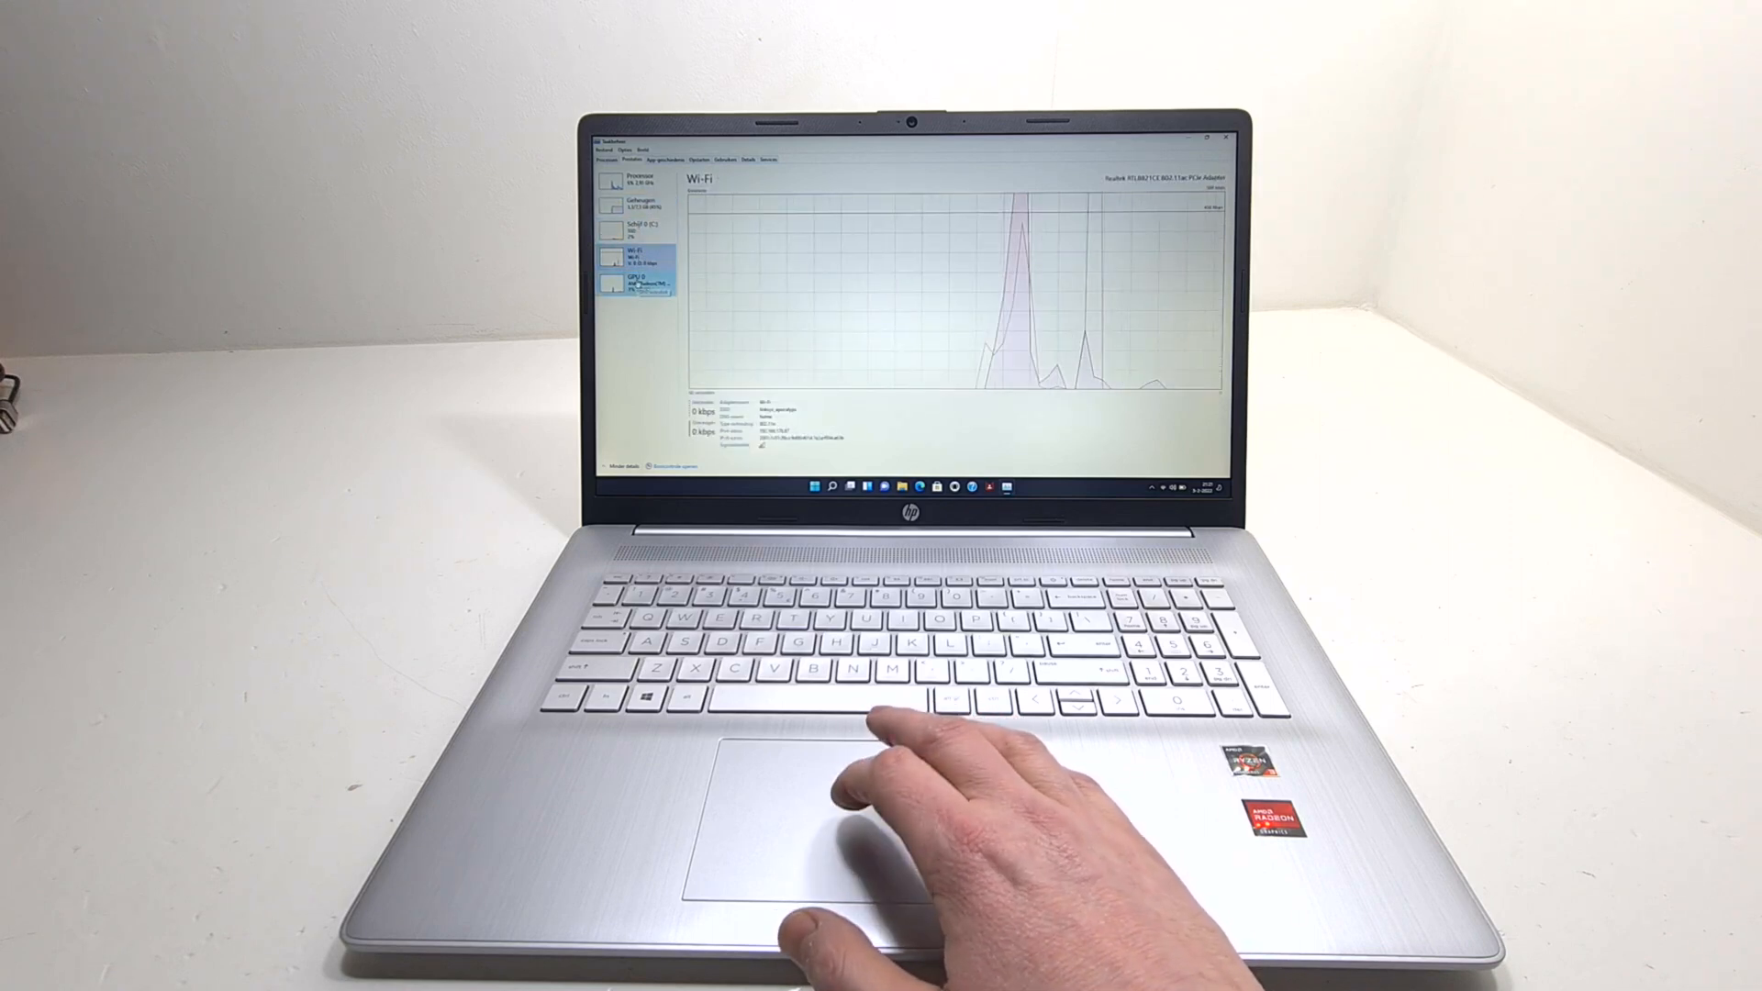
click(638, 283)
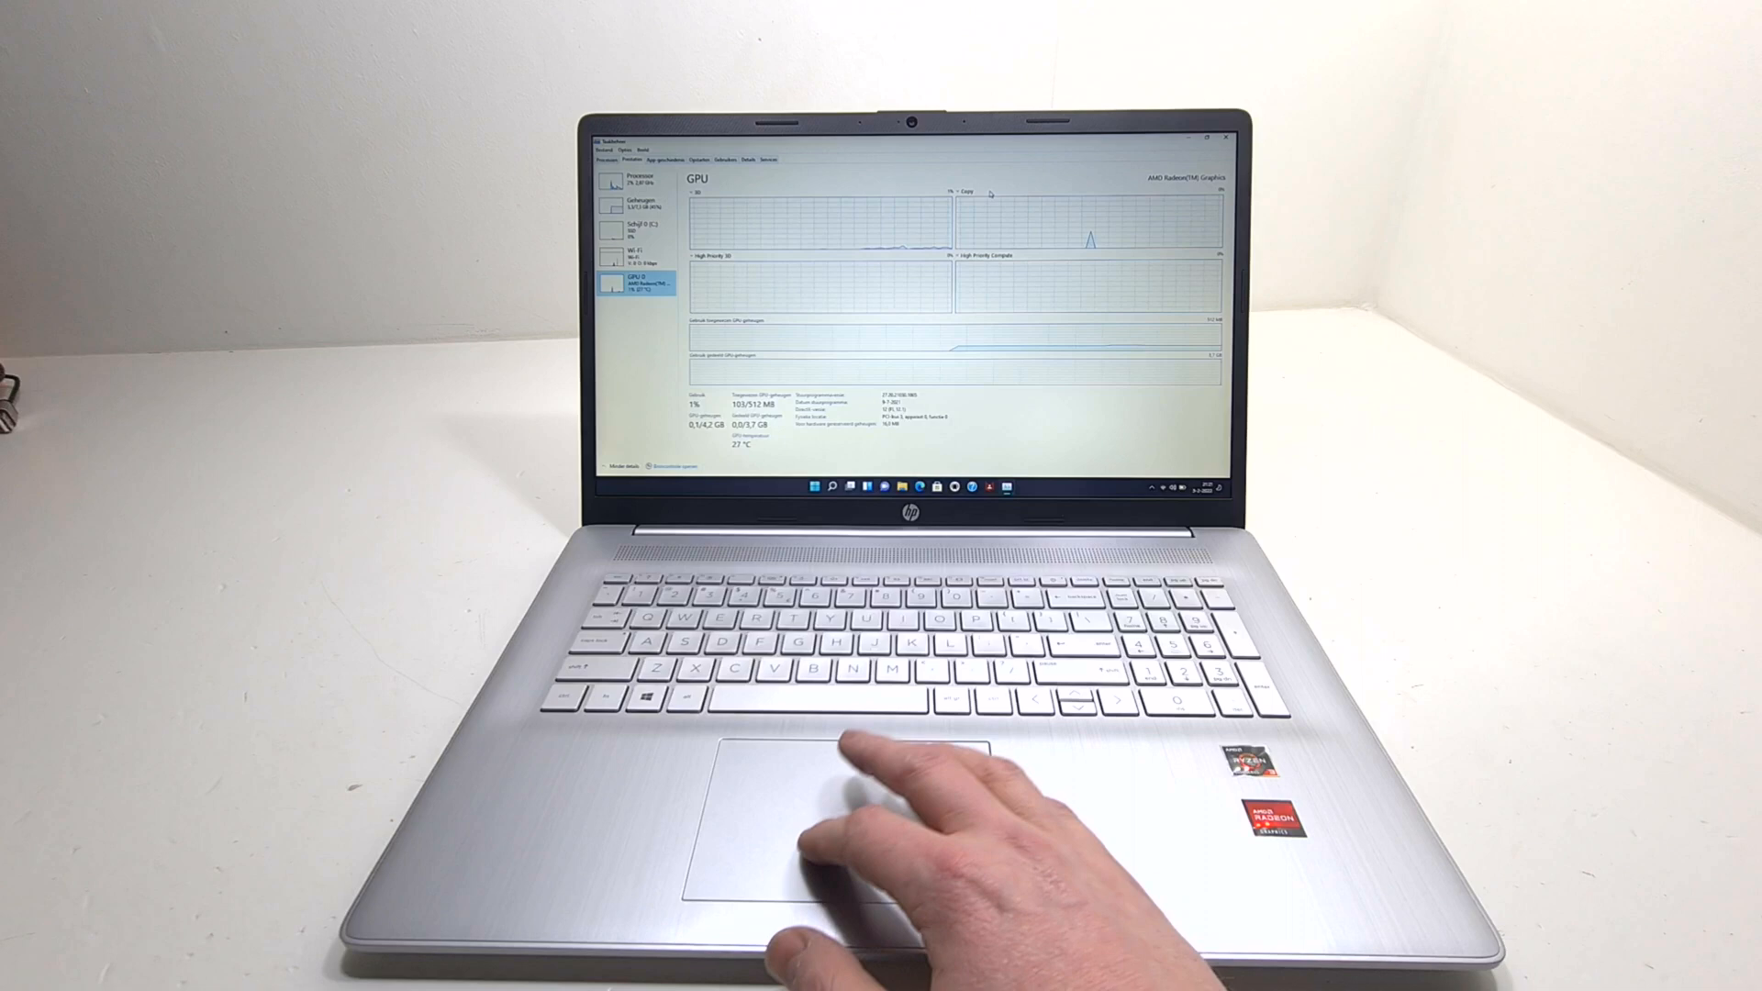
click(1223, 138)
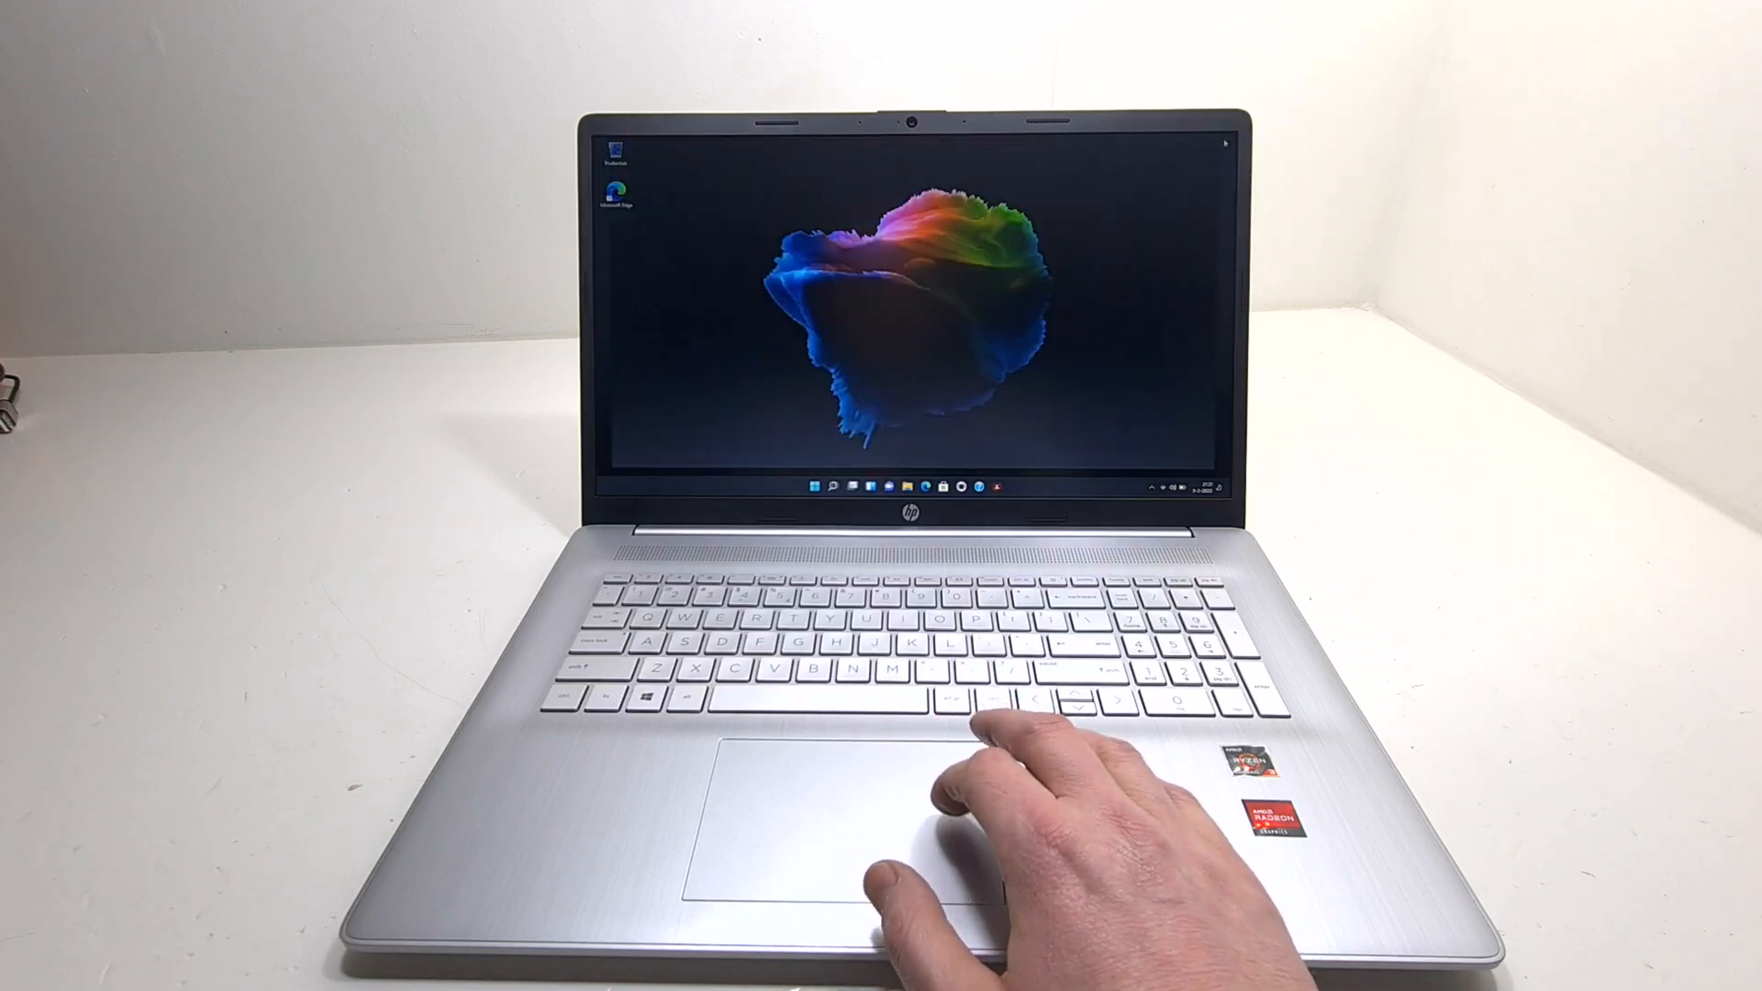